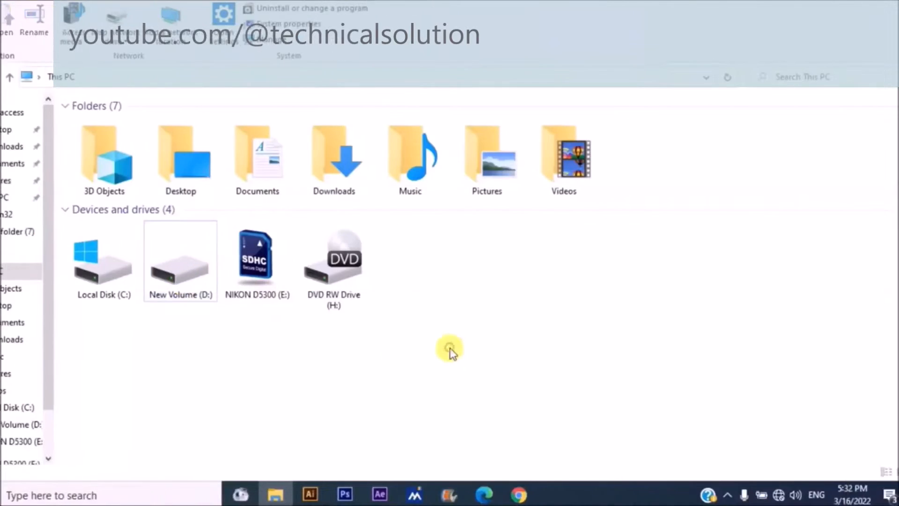
- Try formatting the NIKON D5300 (E:) card and dismiss the write-protected error
right_click(301, 258)
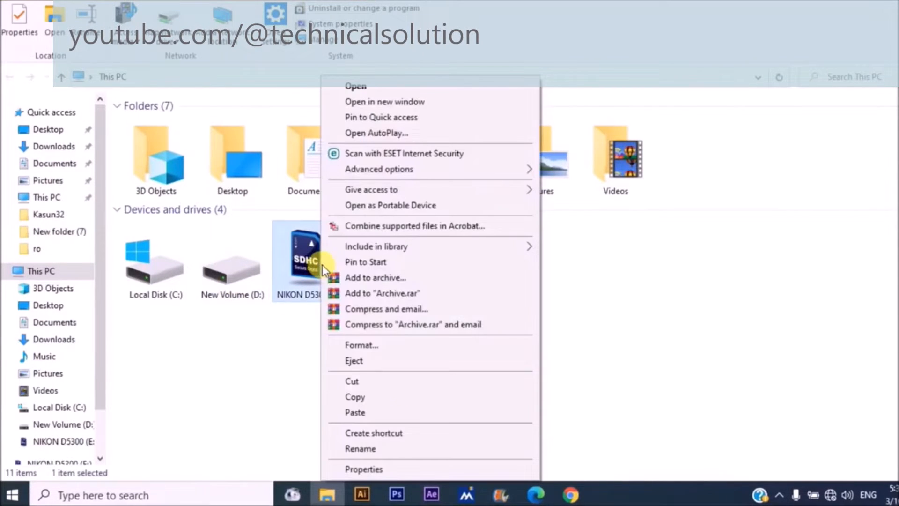
click(361, 345)
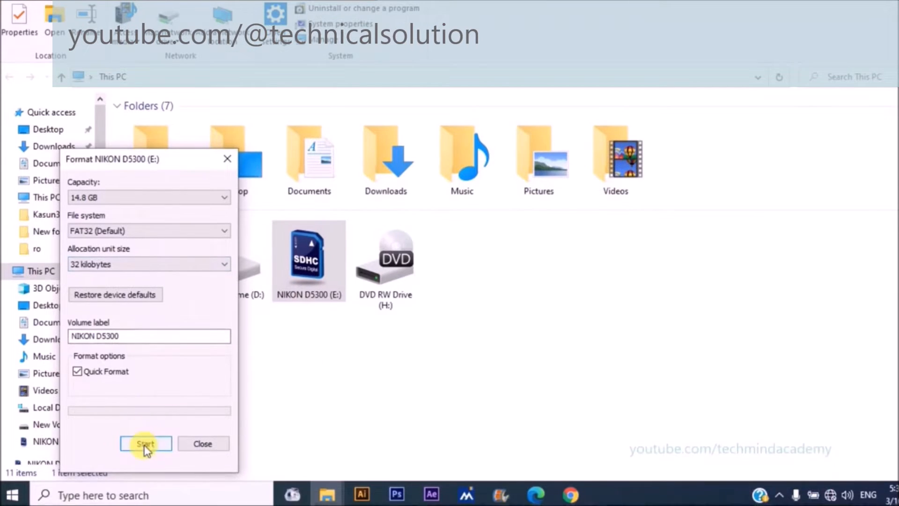
click(145, 445)
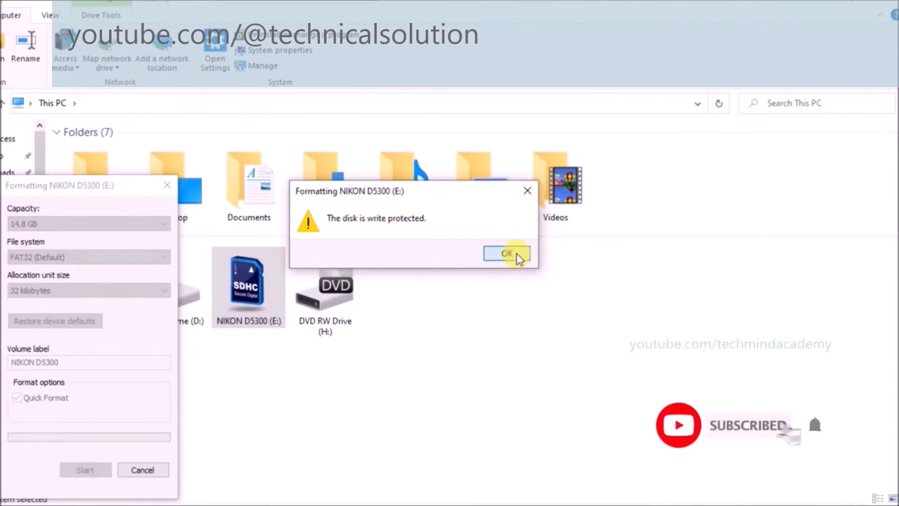
click(505, 254)
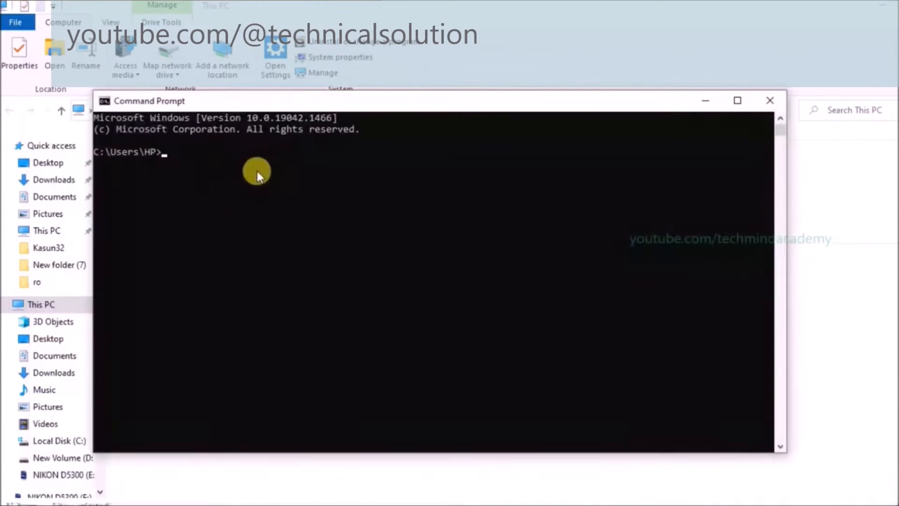
mouse_move(263, 172)
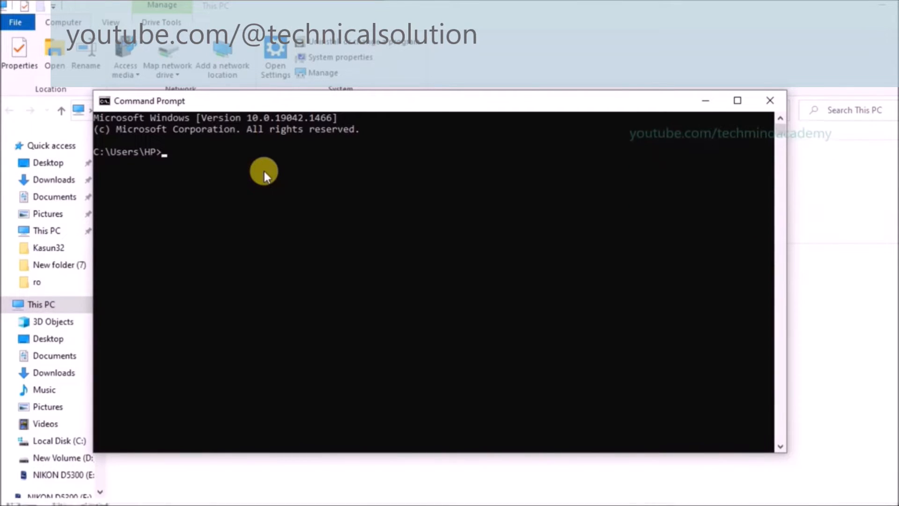
- Launch DiskPart by entering 'diskpart' in Command Prompt
text(disk)
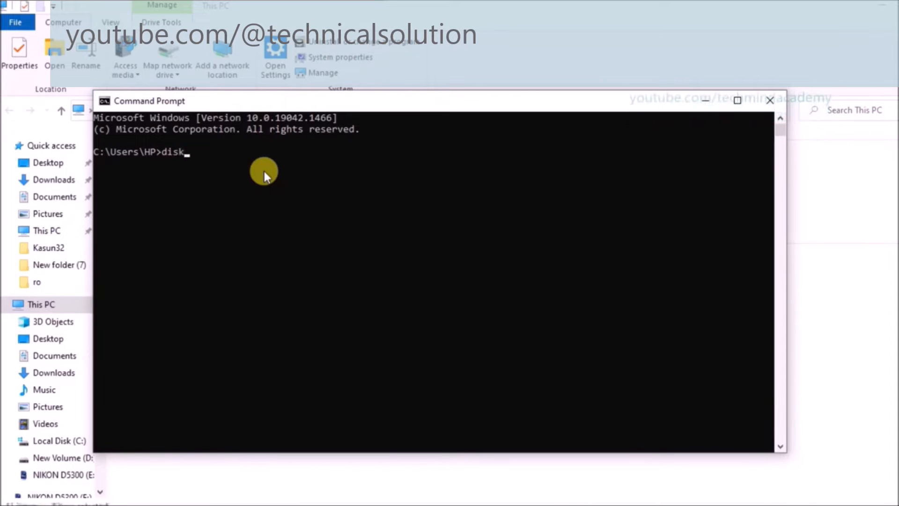
text(par)
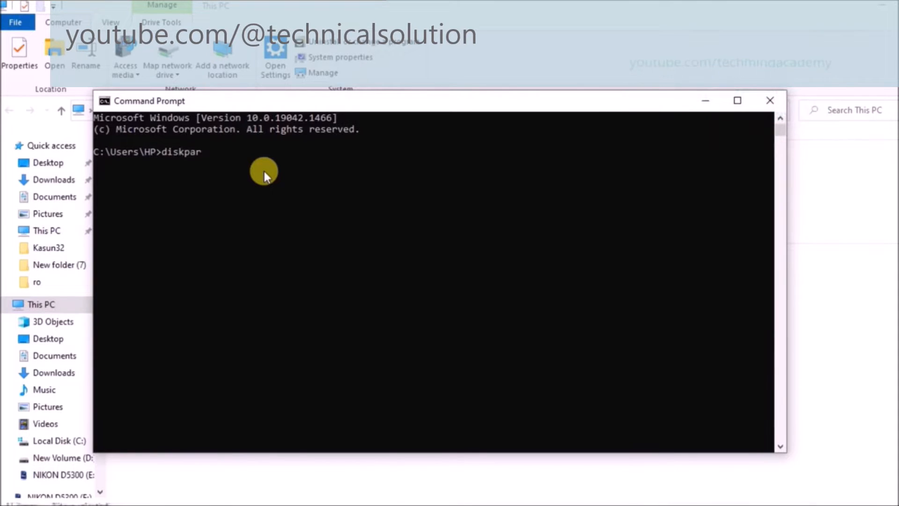
key(Return)
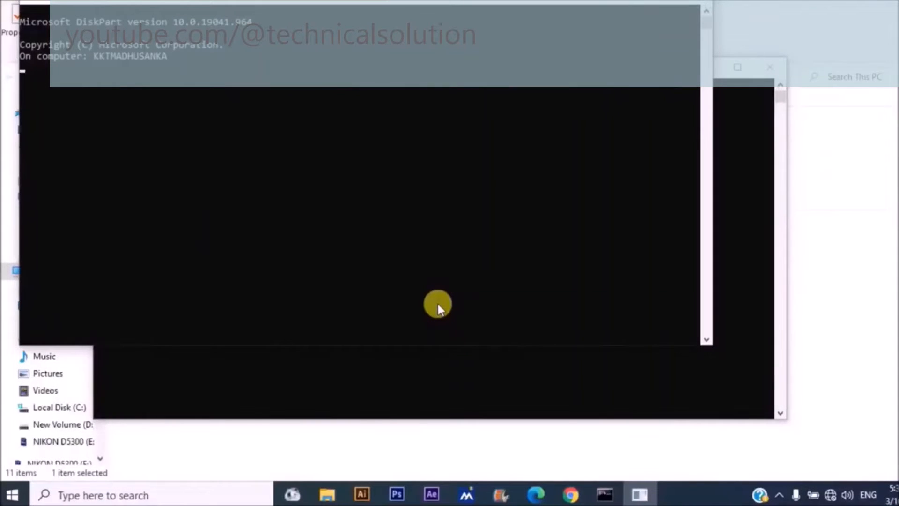
- List the attached disks and select Disk 2, the 14 GB card
key(Return)
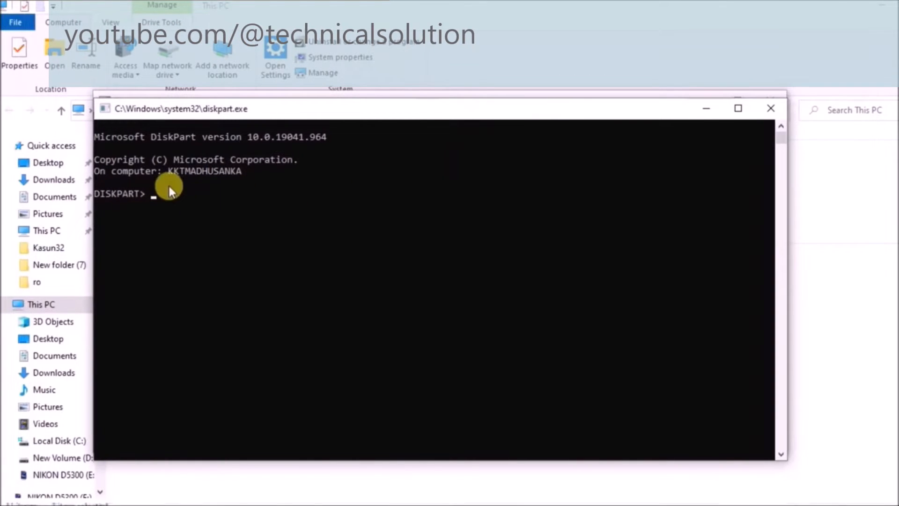
mouse_move(416, 115)
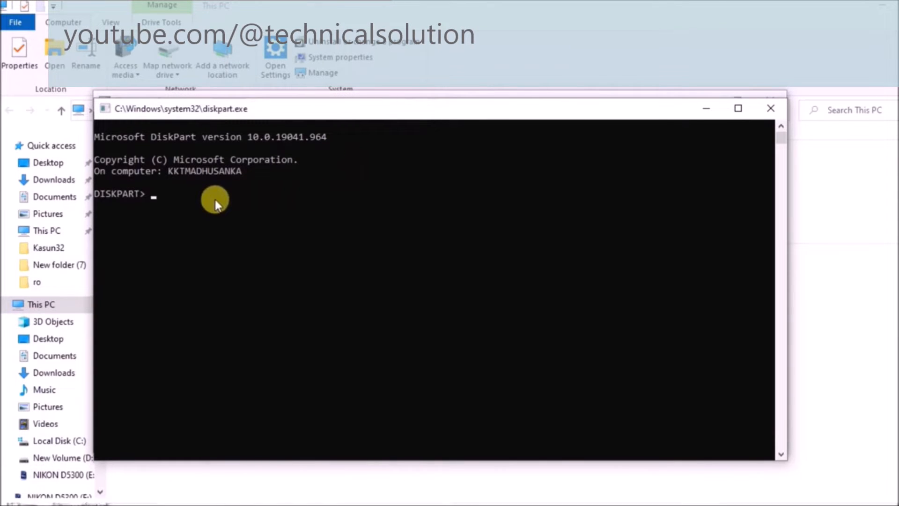
text(list disk)
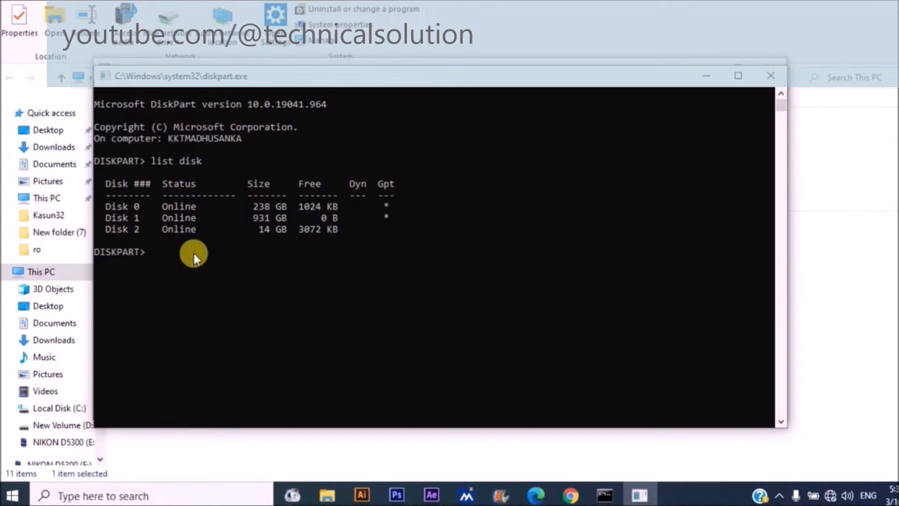
text(s)
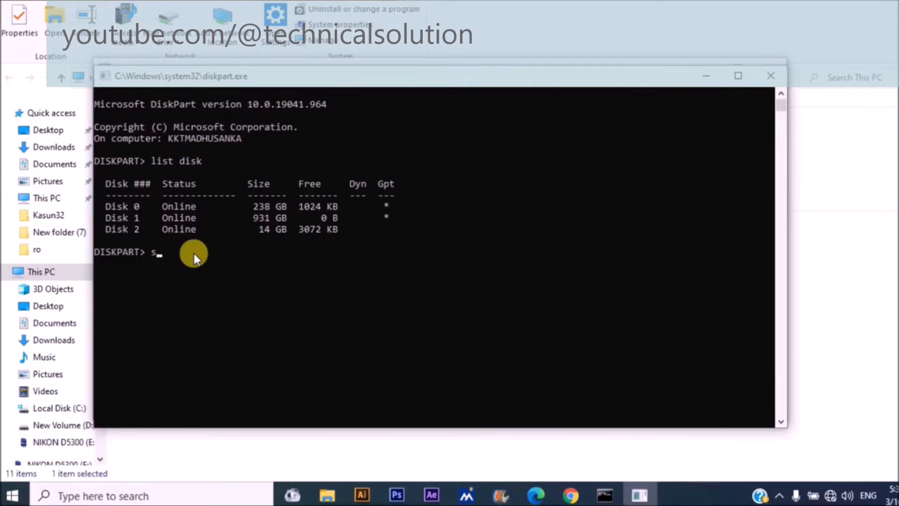
text(elect)
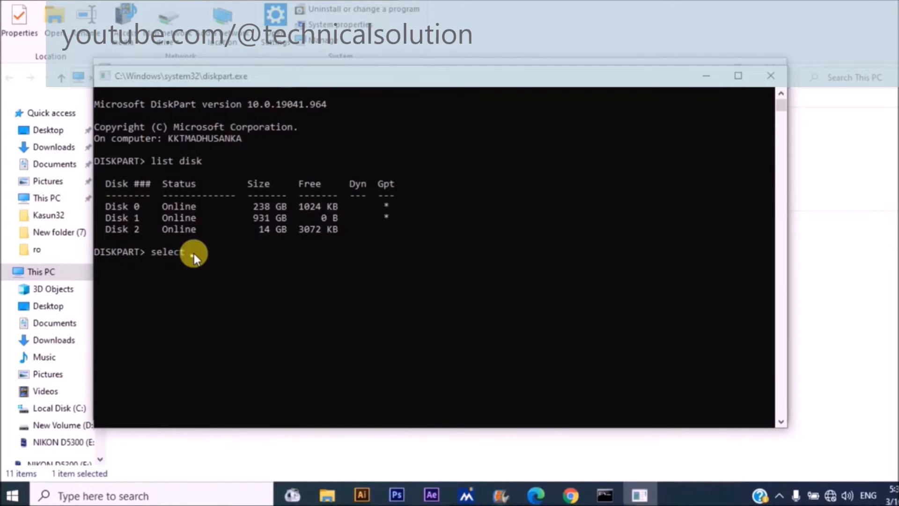
text(disk)
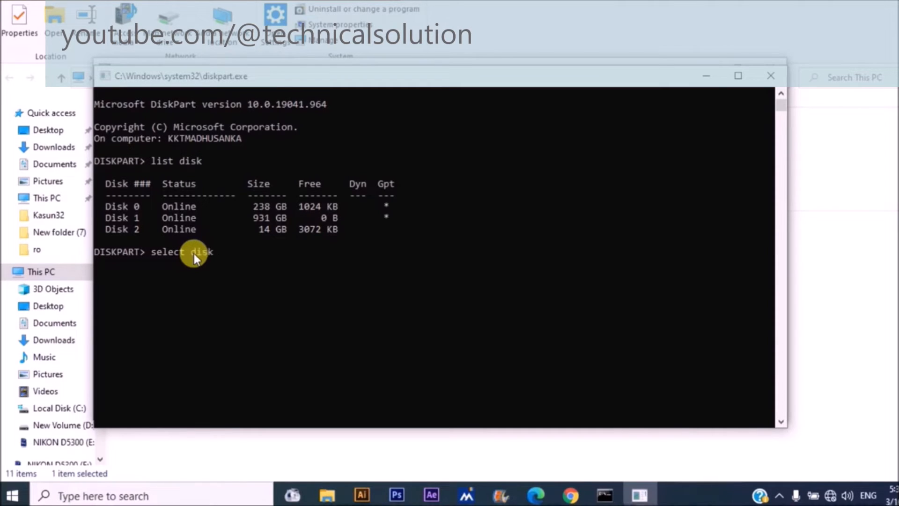
text(2)
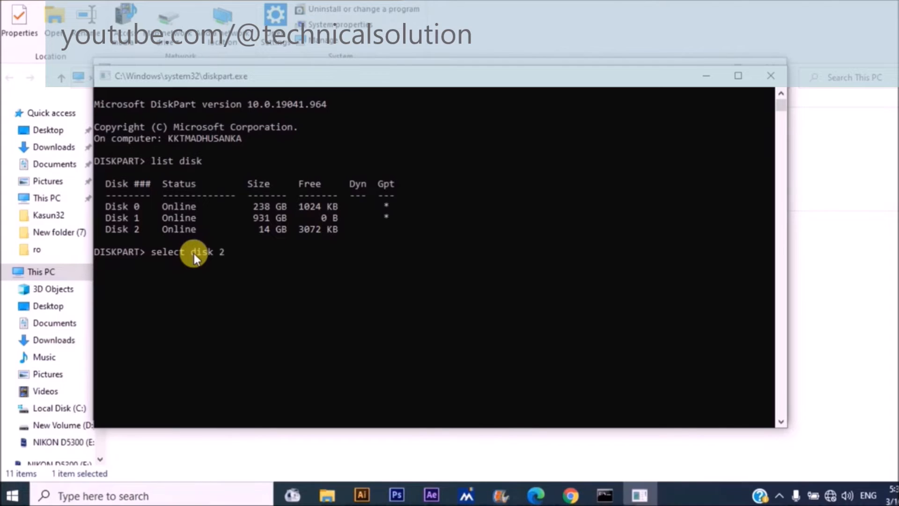
key(Return)
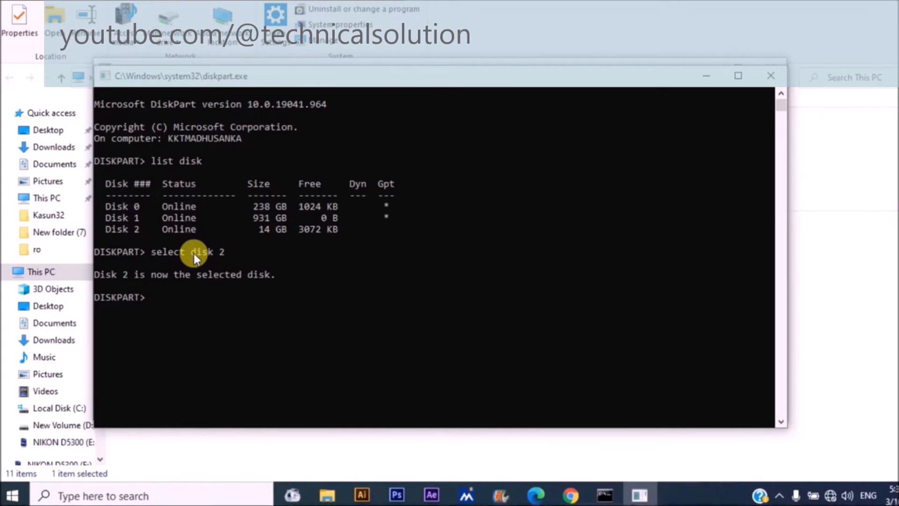
- Run 'attributes disk' to show Disk 2's read-only state
text(a)
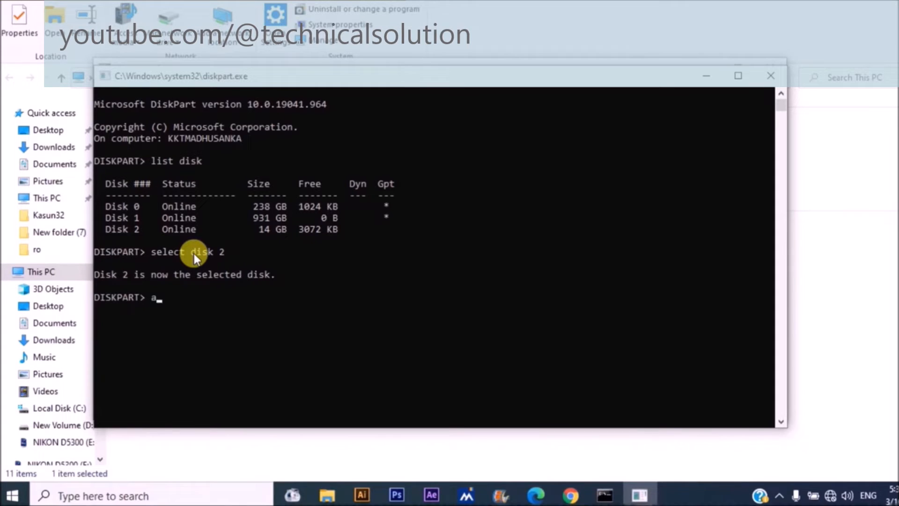
text(tt)
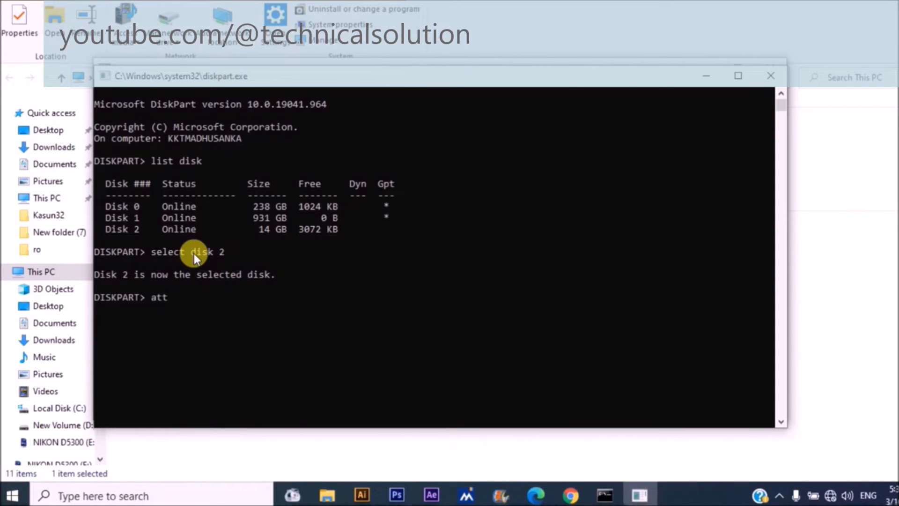
text(r)
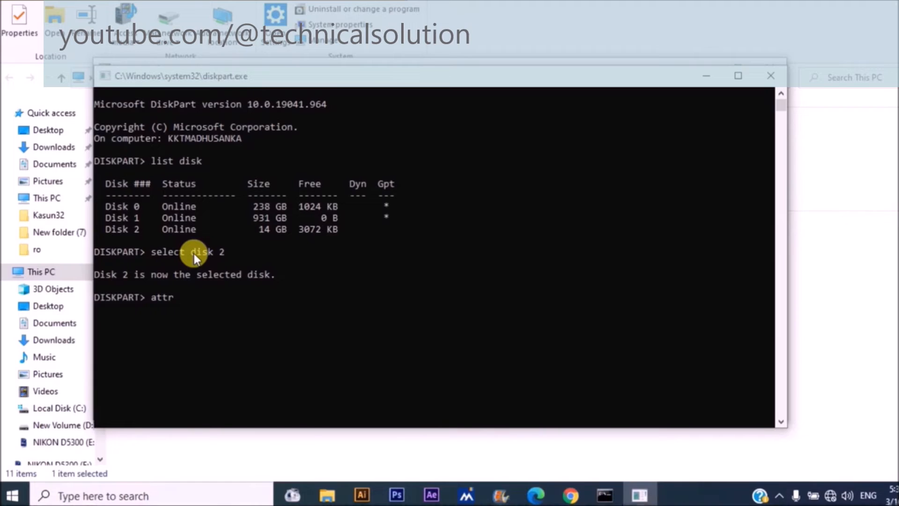
text(ibutes)
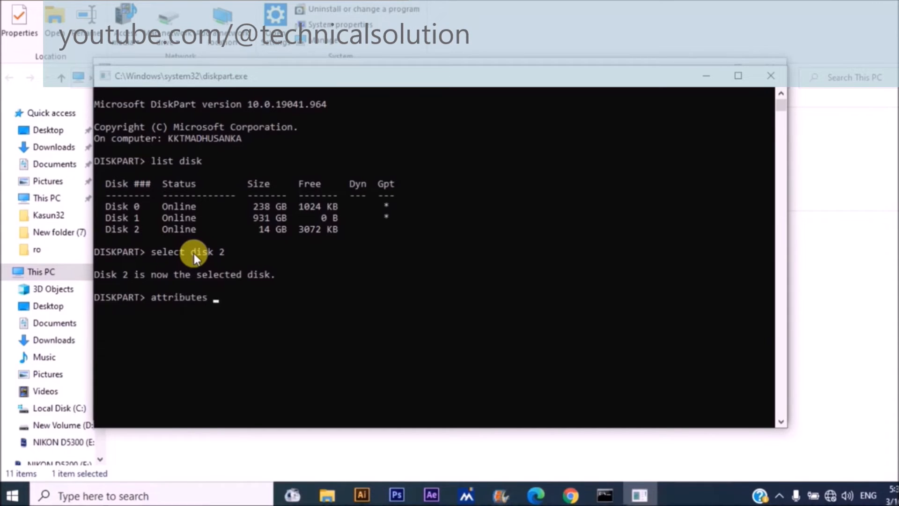
text(disk)
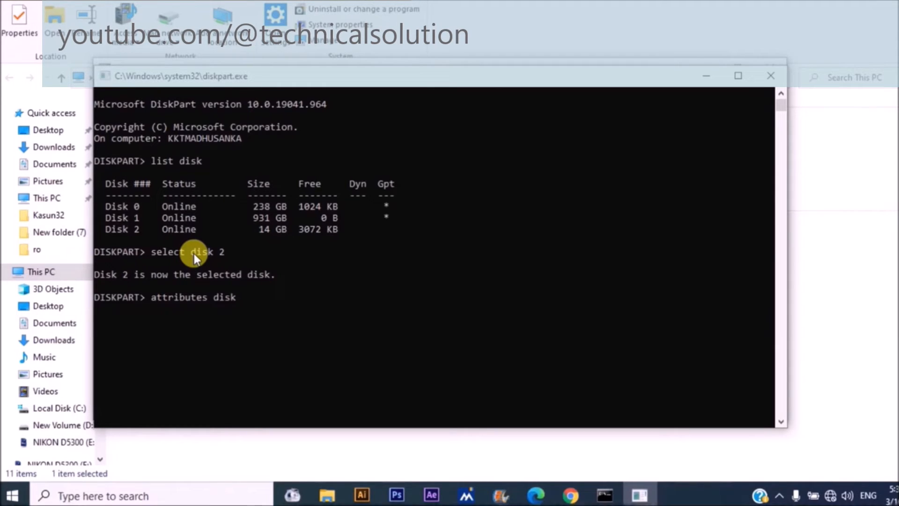
key(Return)
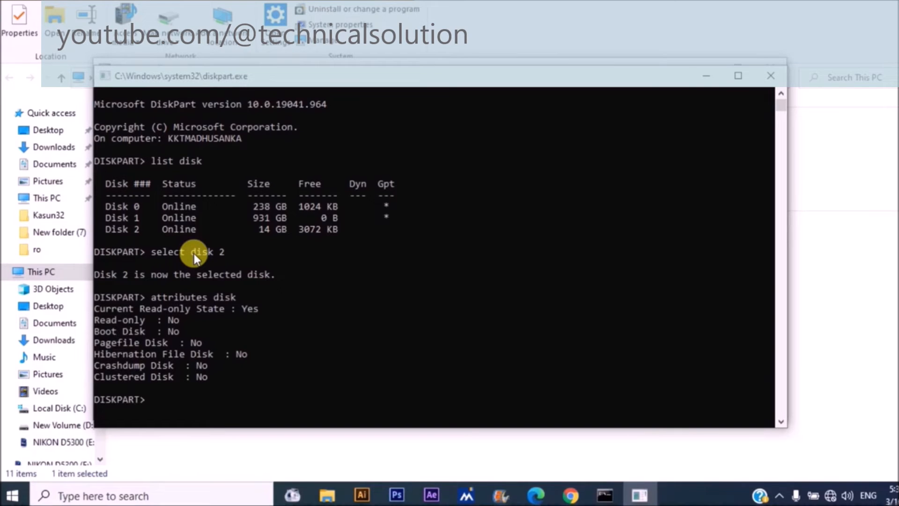
- Clear Disk 2's read-only attribute with 'attributes disk clear readonly' and exit DiskPart
text(a)
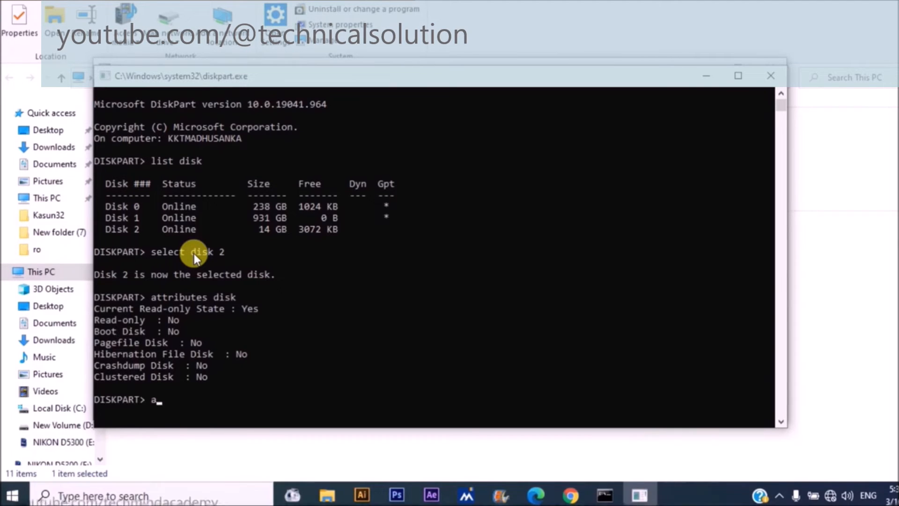
text(ttribute)
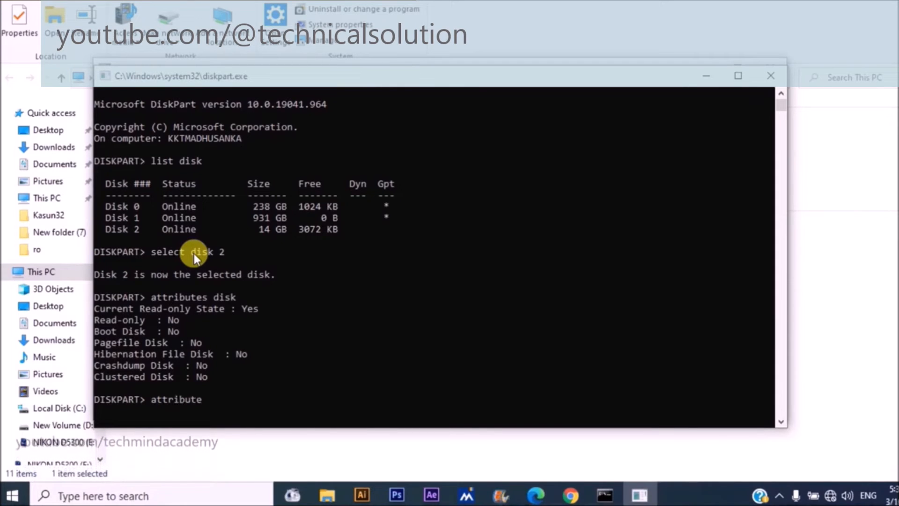
text(s)
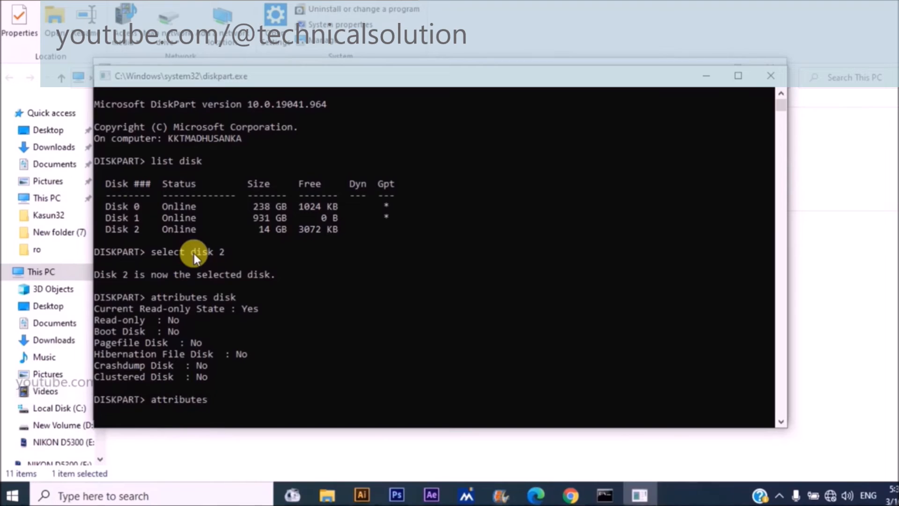
text(disk)
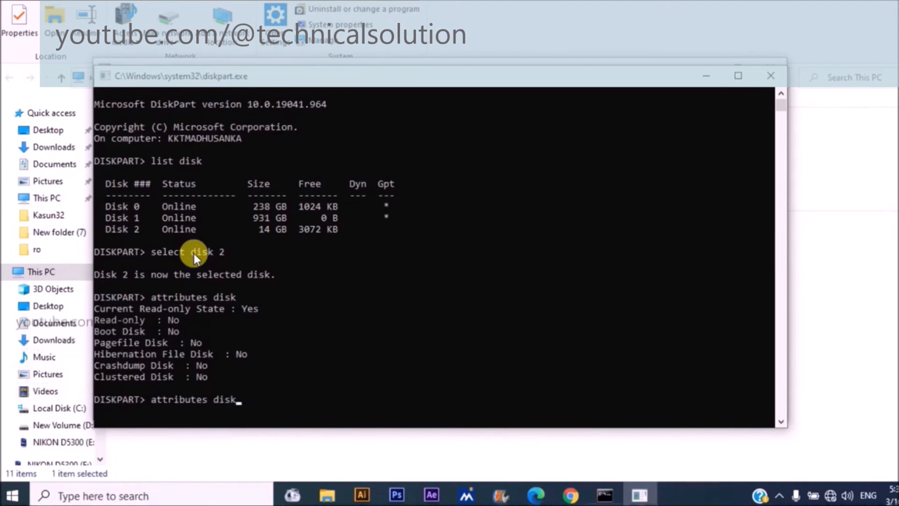
text(clea)
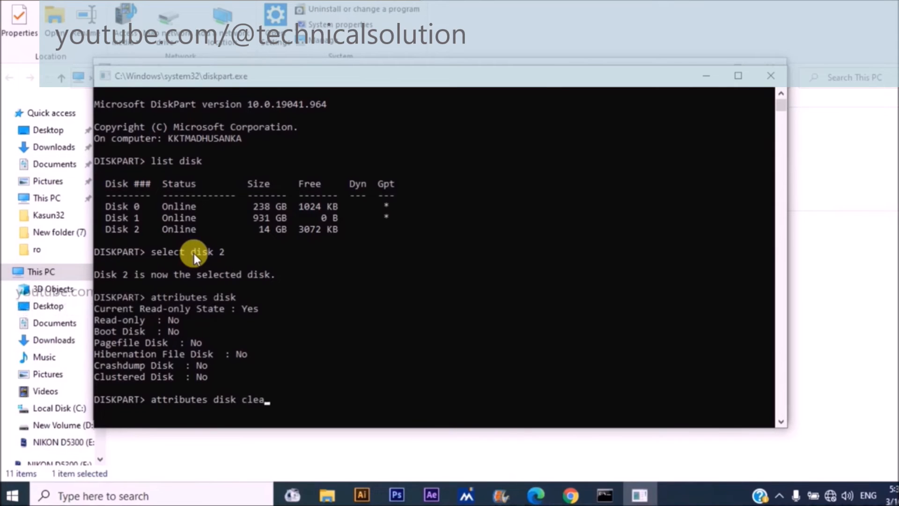
text(r rea)
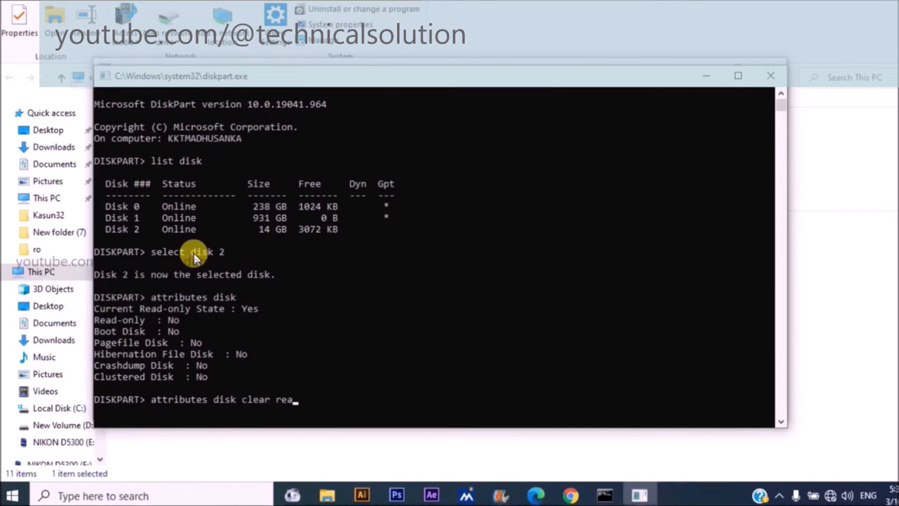
text(donly)
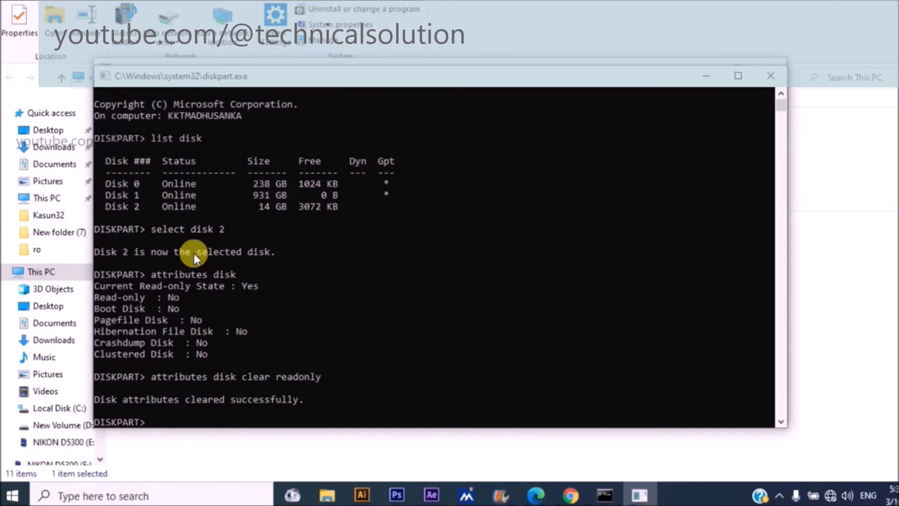
text(e)
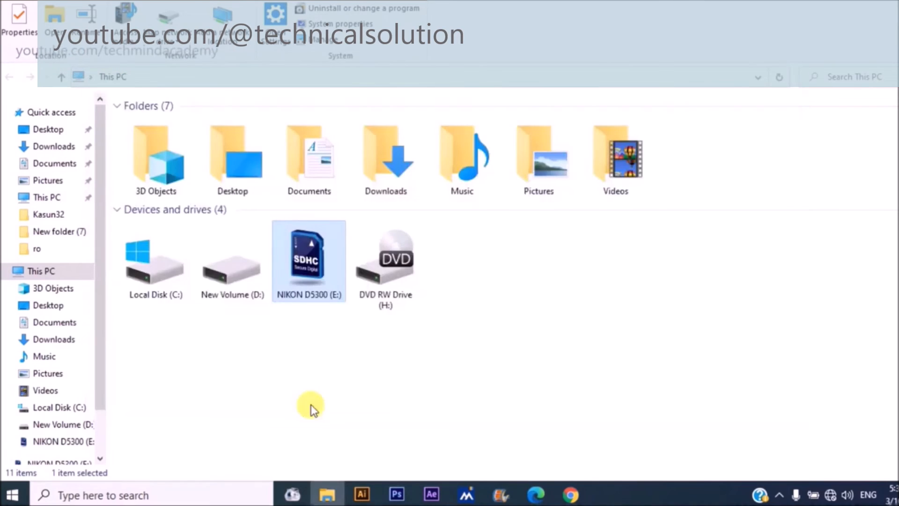
- Open Format for the NIKON D5300 (E:) card and start formatting
right_click(308, 259)
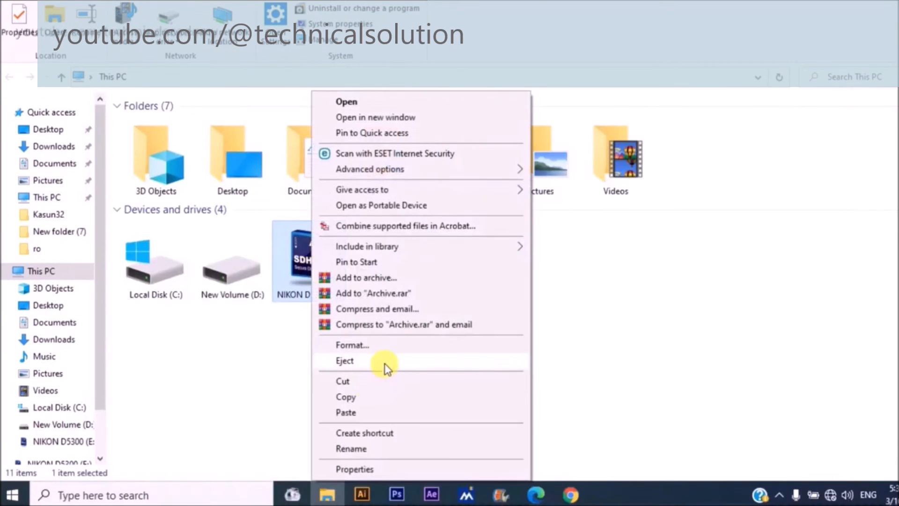
click(345, 360)
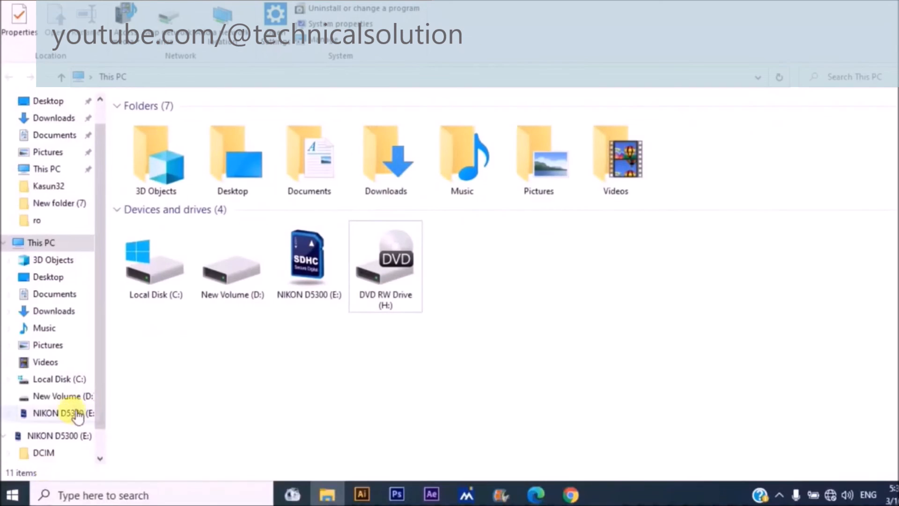
click(308, 261)
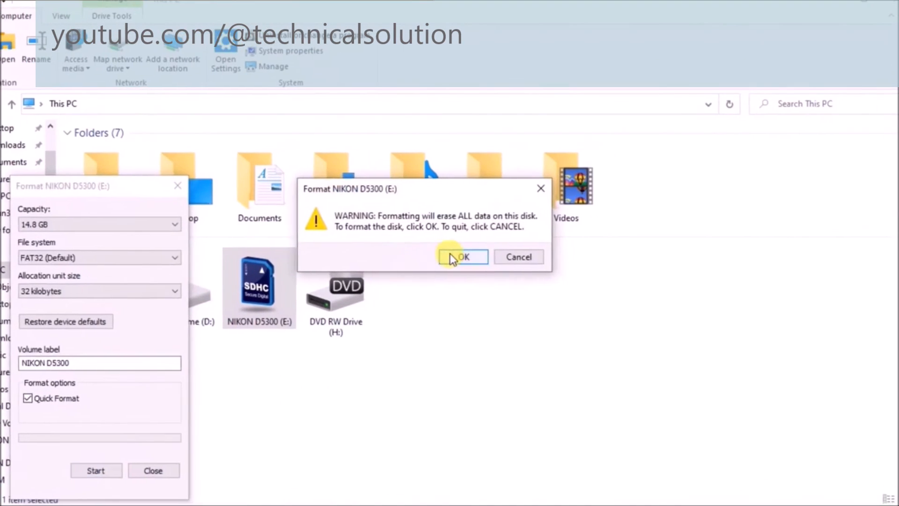
- Confirm erasing the card, acknowledge Format Complete, and close the format window
click(463, 257)
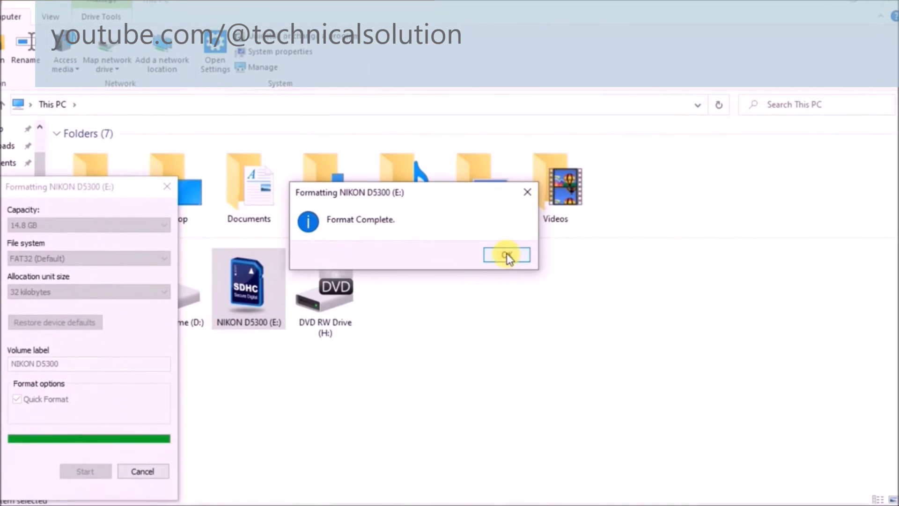
click(506, 254)
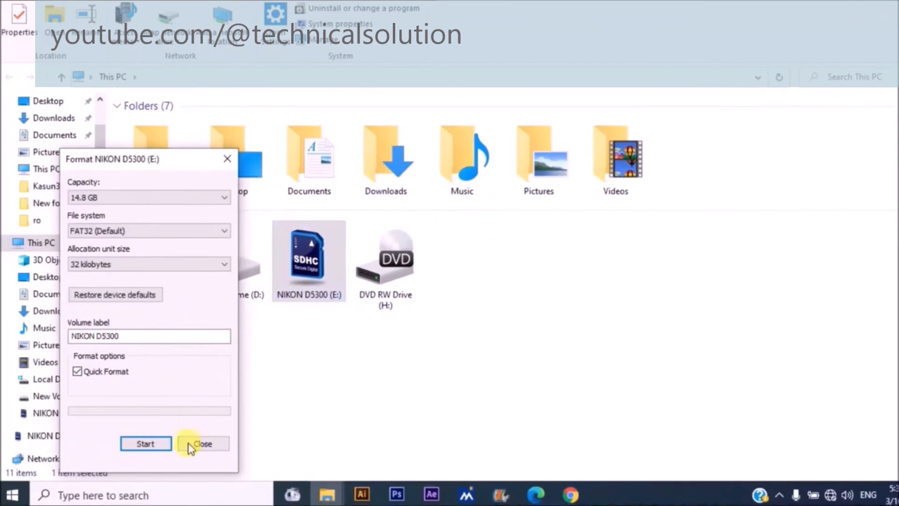
click(201, 444)
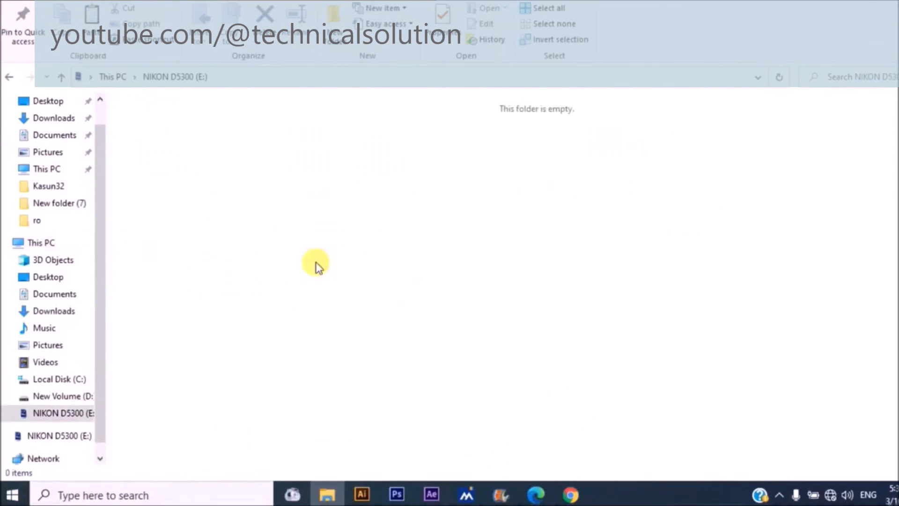